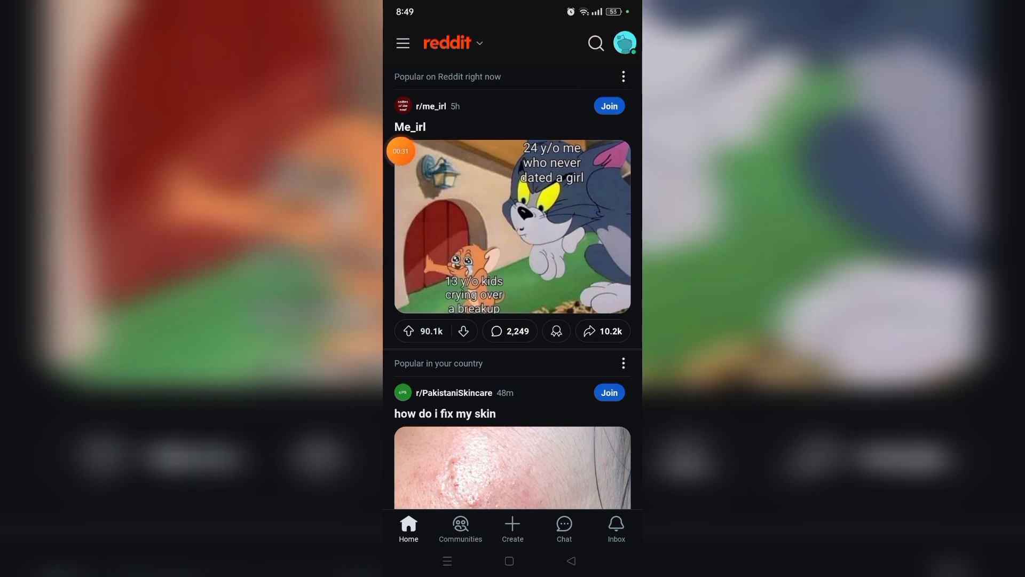
Open Reddit's Settings screen through the profile avatar menu.
click(623, 43)
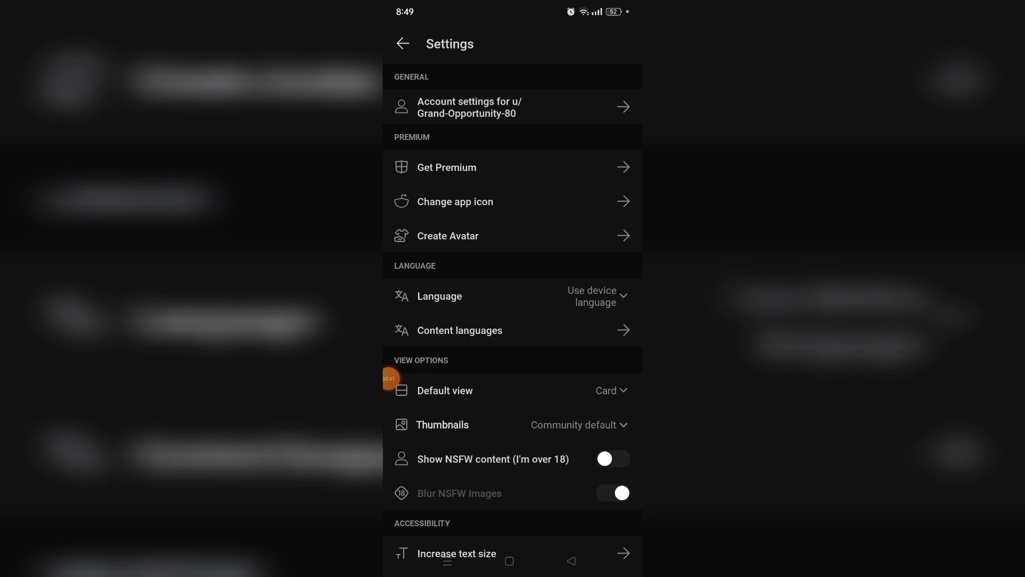
Under View Options, enable 'Show NSFW content (I'm over 18)' and disable 'Blur NSFW Images'.
scroll(down, 3)
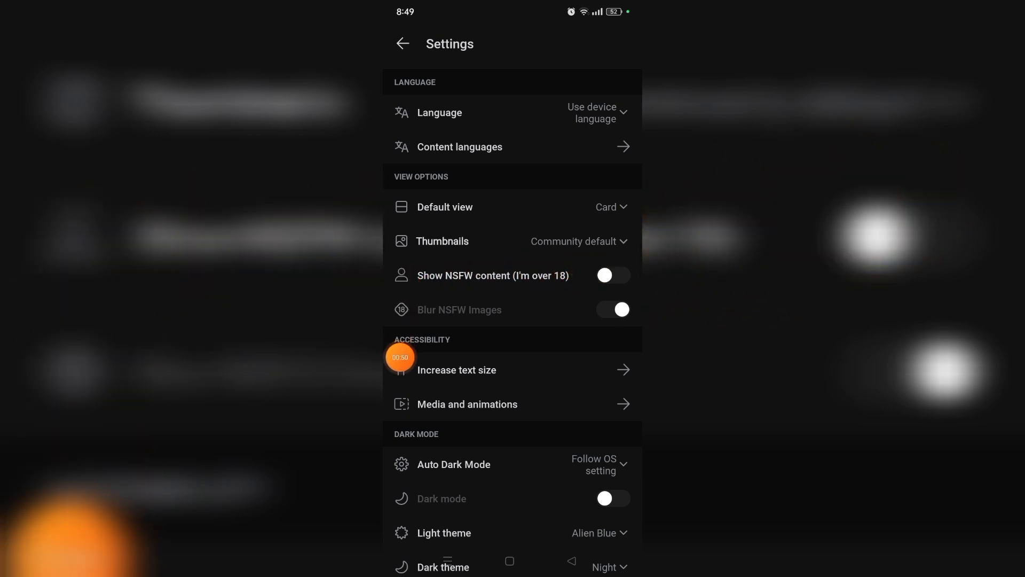
click(611, 274)
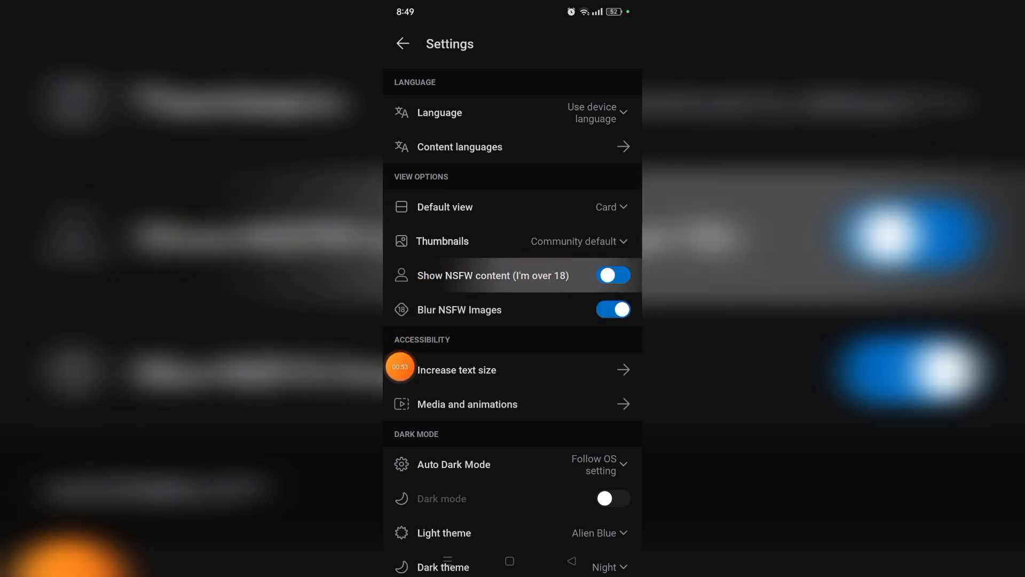
click(611, 275)
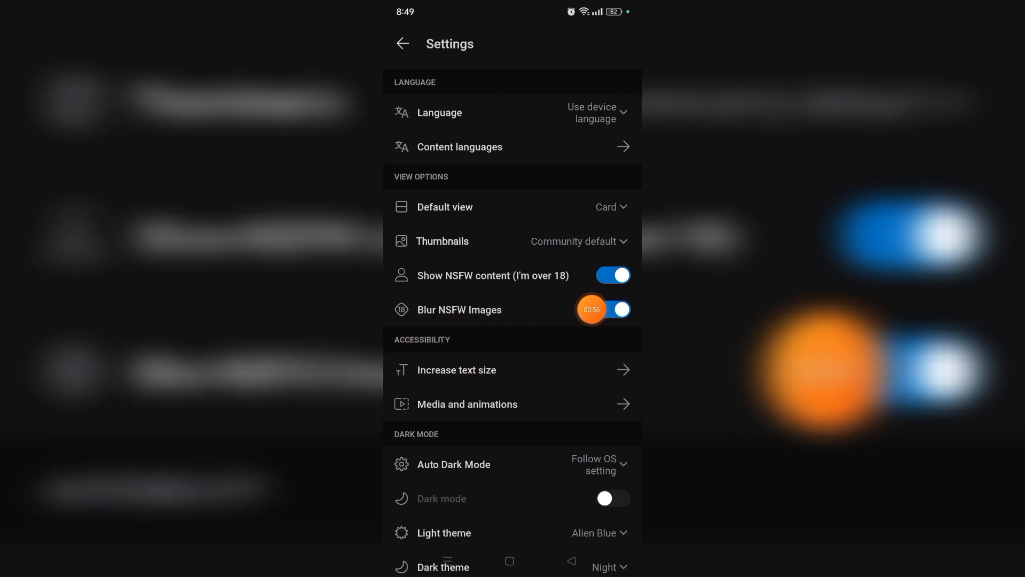
click(612, 309)
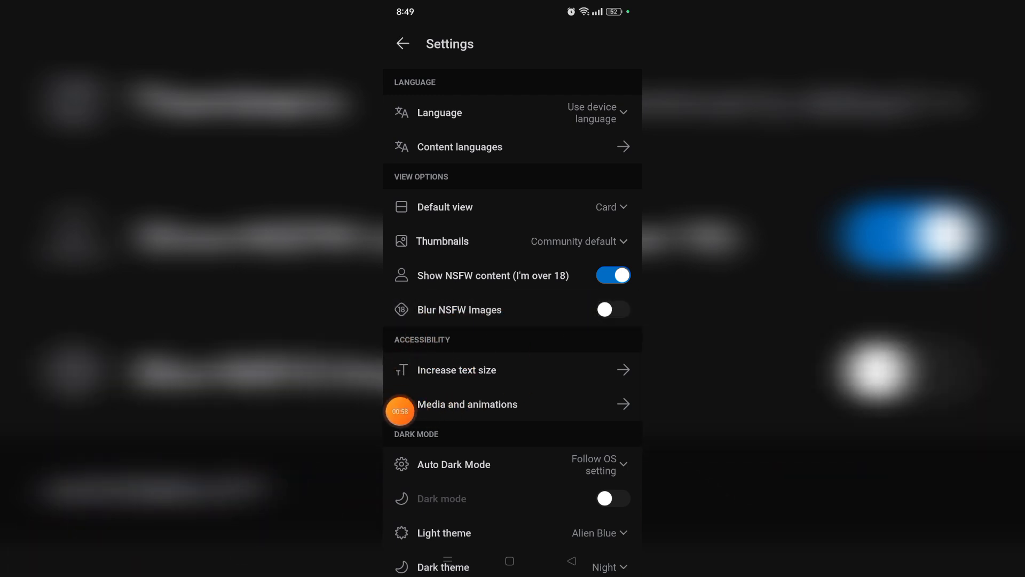
scroll(down, 3)
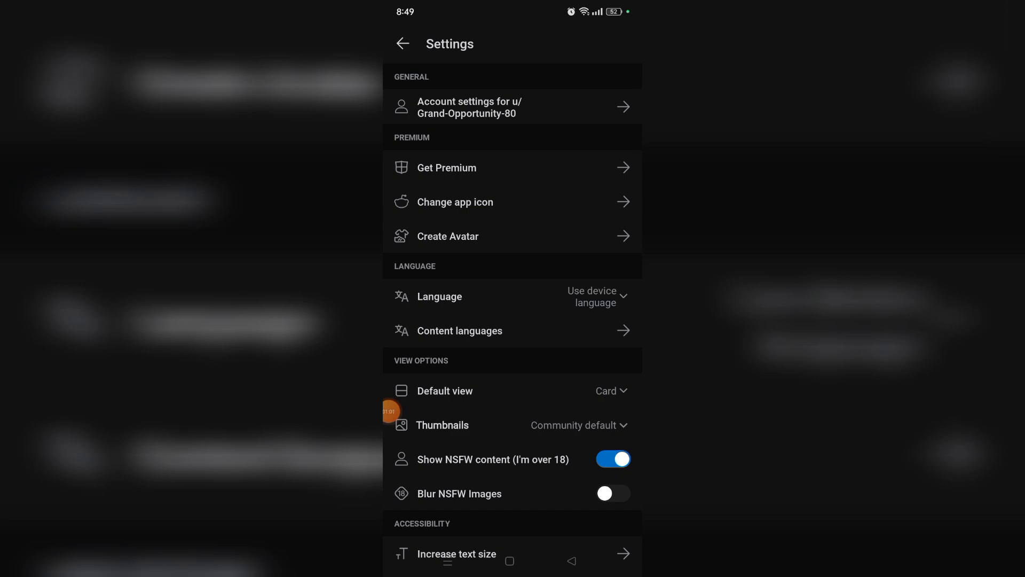
scroll(down, 3)
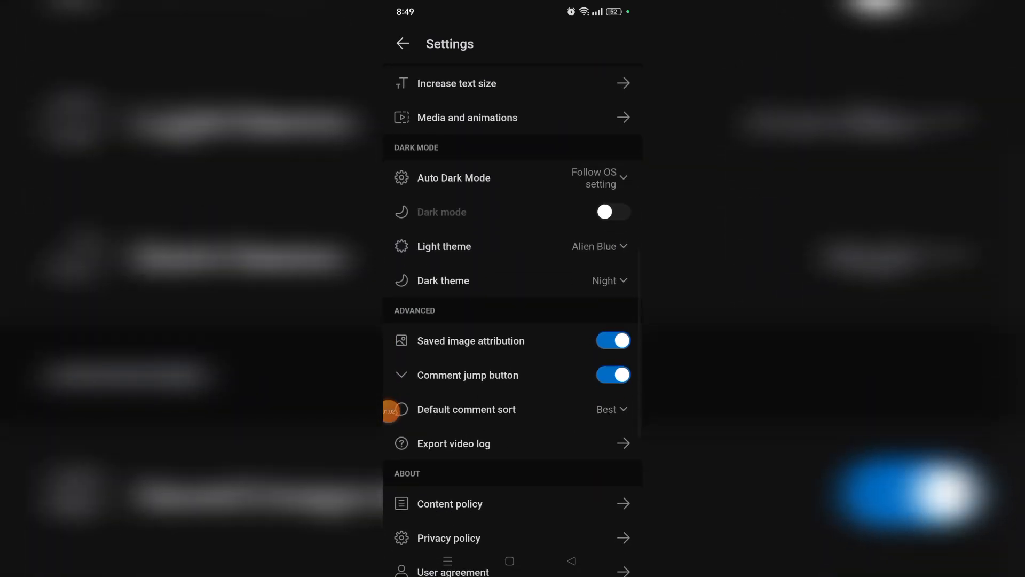